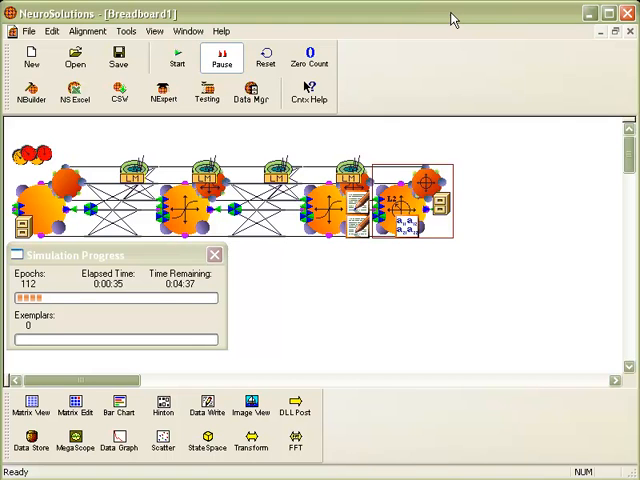
{"action": "mouse_move", "coordinate": [450, 62]}
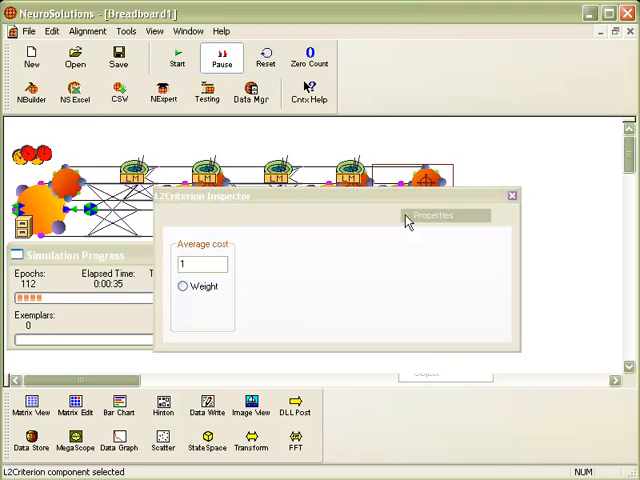
Expand the L2Criterion Inspector to show the Error Criteria settings with Saved error
{"action": "left_click", "coordinate": [444, 216]}
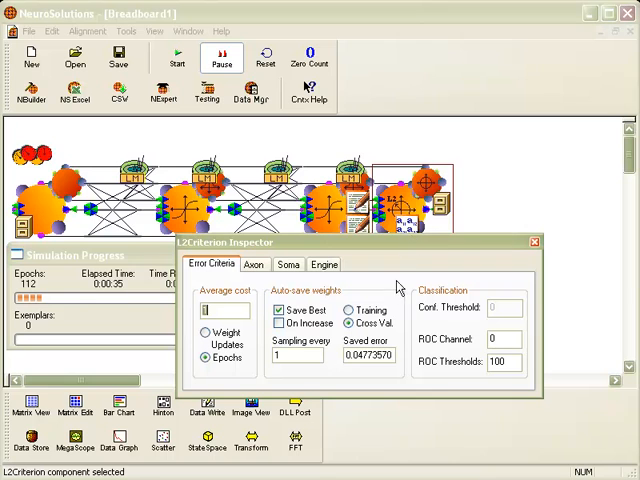
{"action": "mouse_move", "coordinate": [344, 376]}
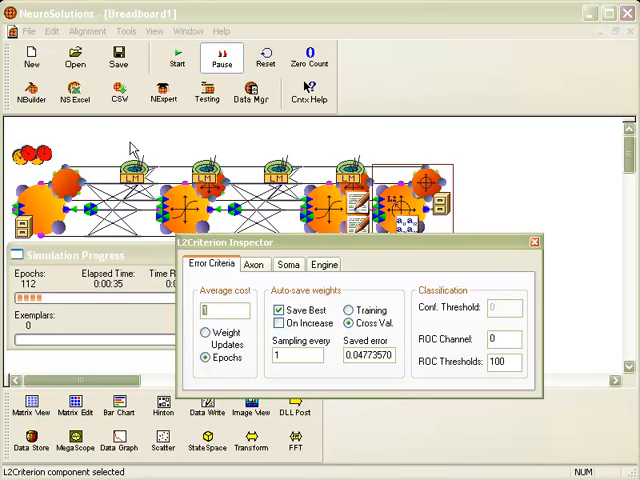
Launch NeuralBuilder, keep Multilayer Perceptron and advance to training data selection
{"action": "left_click", "coordinate": [32, 90]}
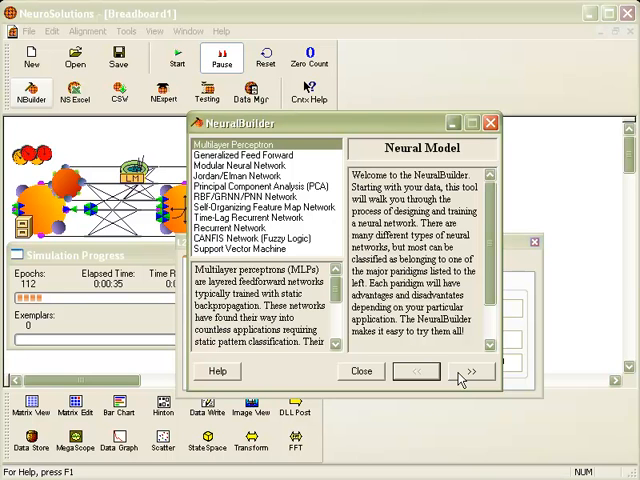
{"action": "left_click", "coordinate": [472, 372]}
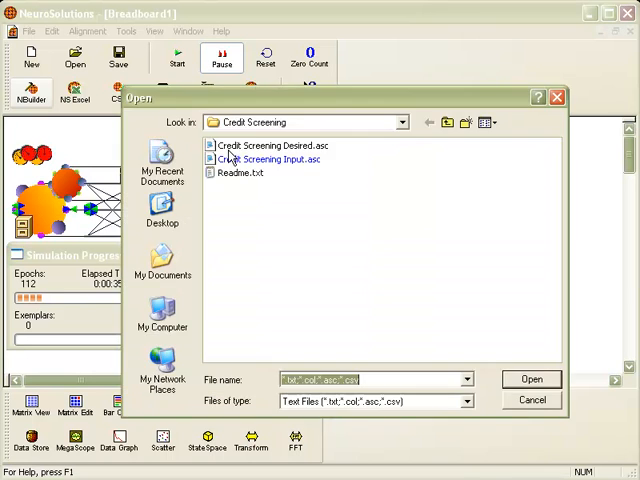
{"action": "mouse_move", "coordinate": [268, 160]}
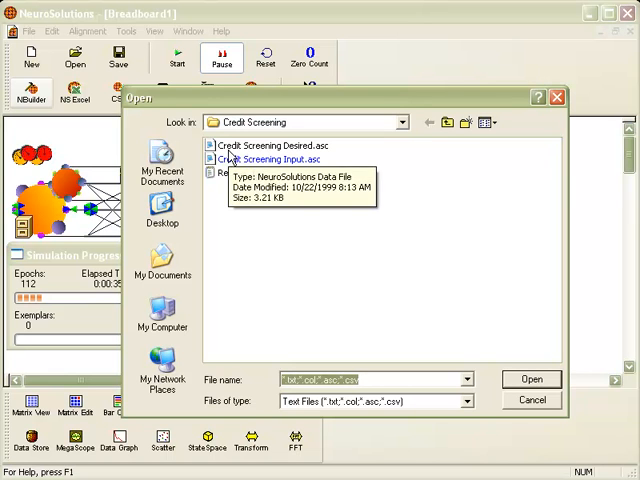
{"action": "mouse_move", "coordinate": [276, 238]}
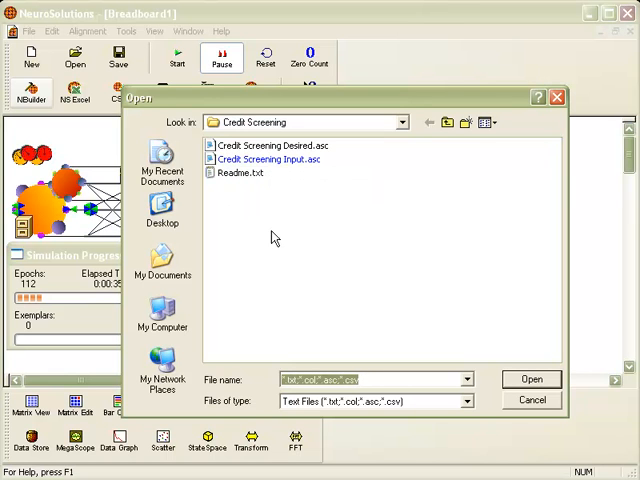
{"action": "mouse_move", "coordinate": [268, 216]}
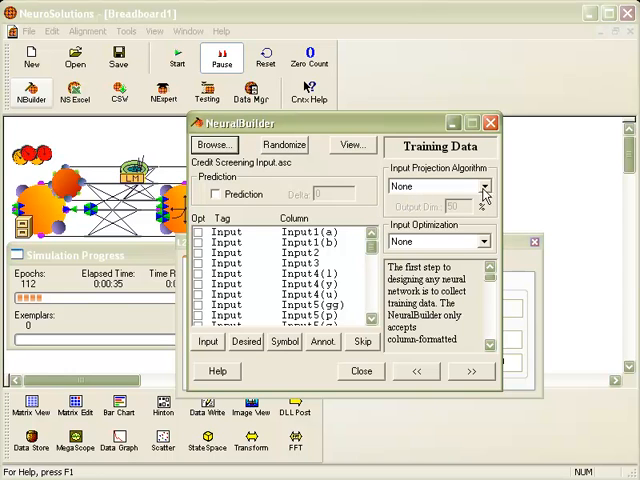
Choose Princ. Comp. Analysis as input projection and advance to desired response
{"action": "left_click", "coordinate": [484, 188]}
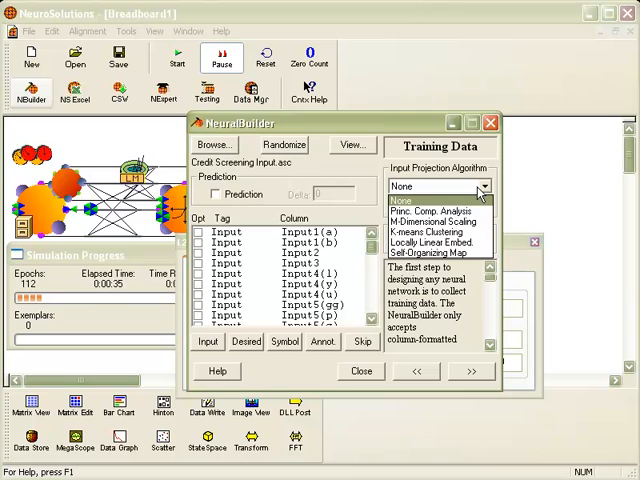
{"action": "mouse_move", "coordinate": [440, 208]}
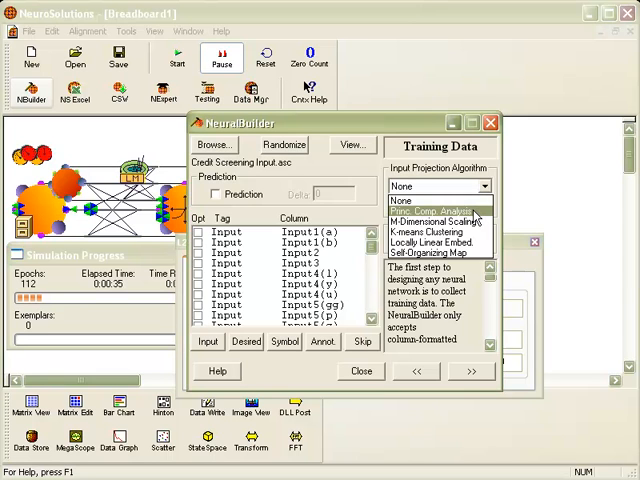
{"action": "left_click", "coordinate": [432, 210]}
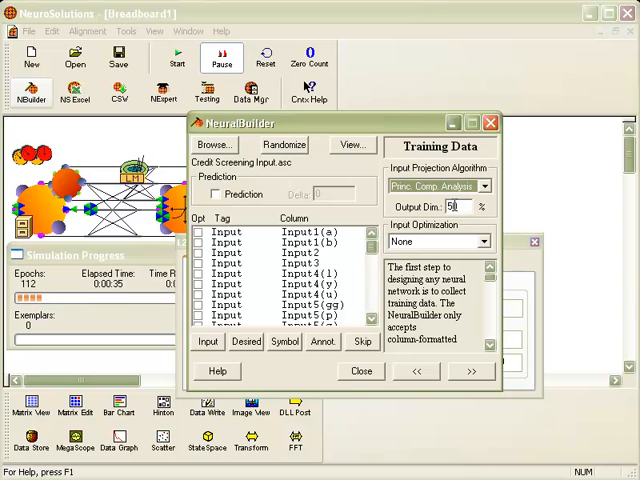
{"action": "left_click", "coordinate": [470, 372]}
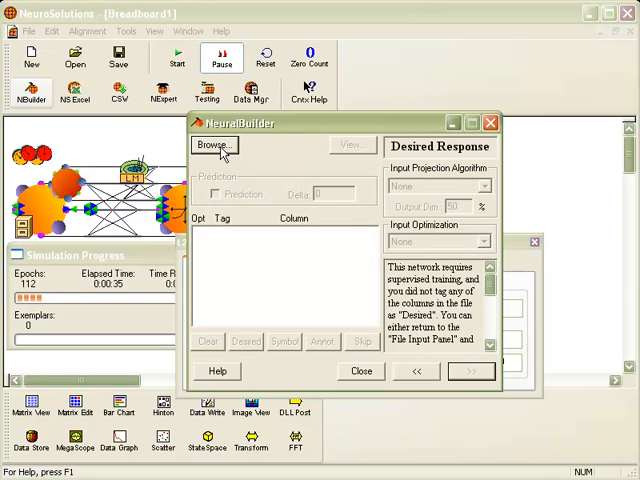
Use Credit Screening Desired.asc as desired response, keep CV and test from existing file, and advance
{"action": "left_click", "coordinate": [212, 146]}
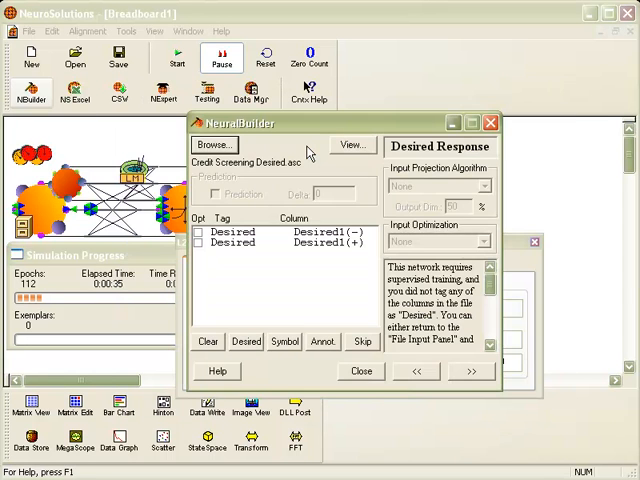
{"action": "mouse_move", "coordinate": [328, 228]}
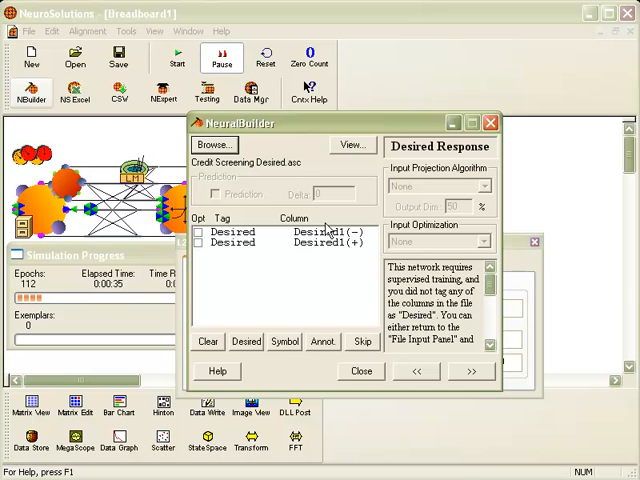
{"action": "left_click", "coordinate": [472, 372]}
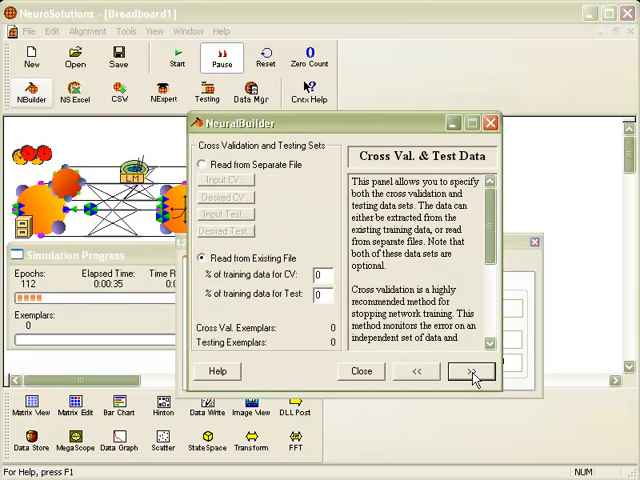
{"action": "mouse_move", "coordinate": [304, 280]}
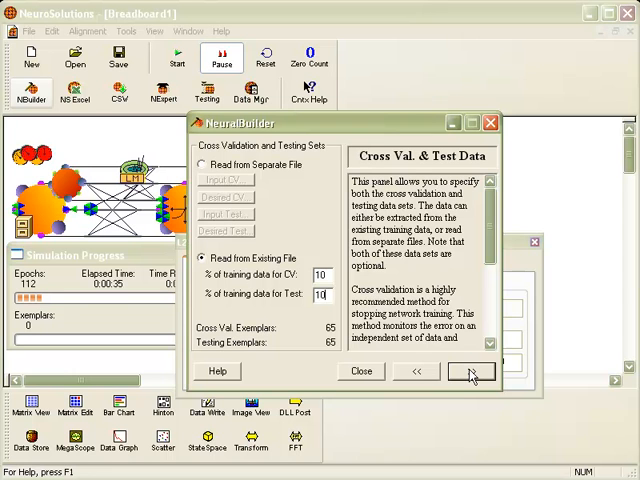
{"action": "left_click", "coordinate": [470, 372]}
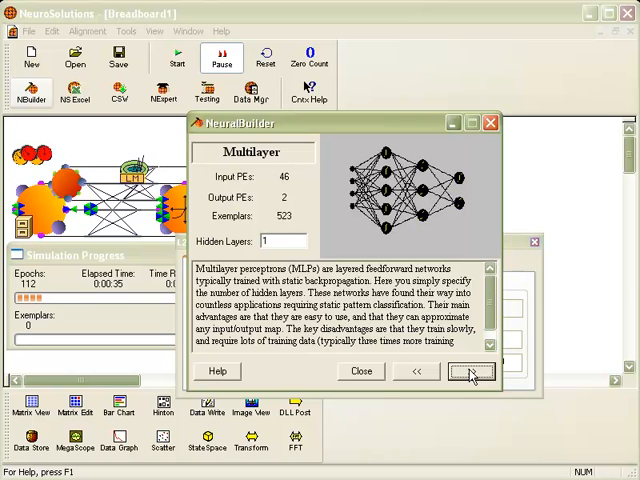
Set Hidden Layer #1 learning rule to LevenbergMarquardt and advance to Probe Configuration
{"action": "left_click", "coordinate": [470, 372]}
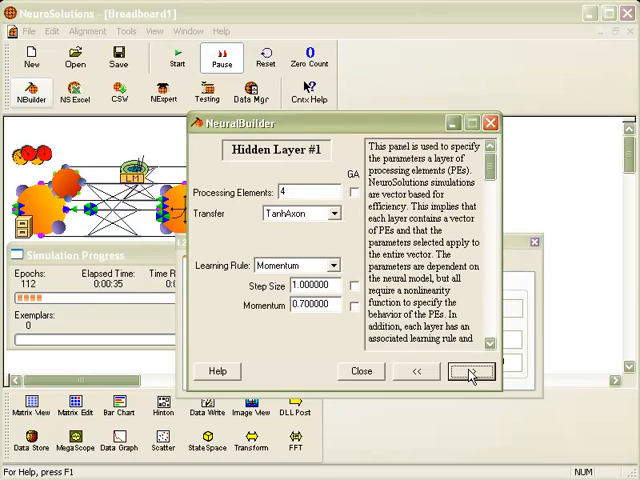
{"action": "left_click", "coordinate": [332, 264]}
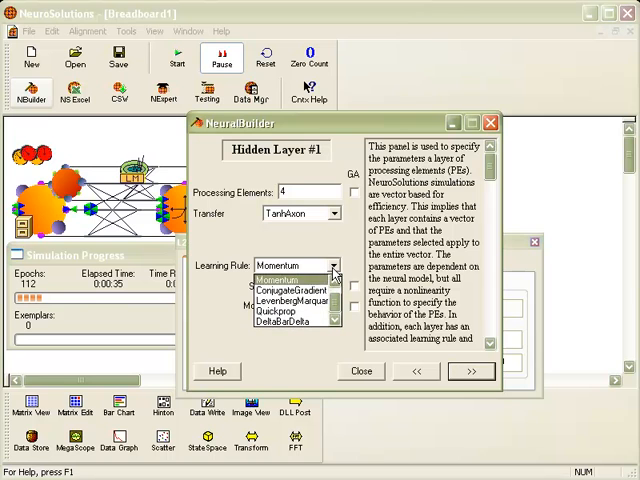
{"action": "mouse_move", "coordinate": [290, 302]}
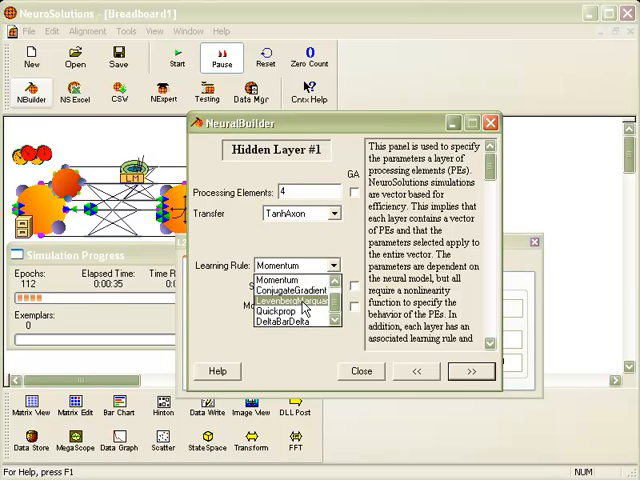
{"action": "left_click", "coordinate": [288, 304]}
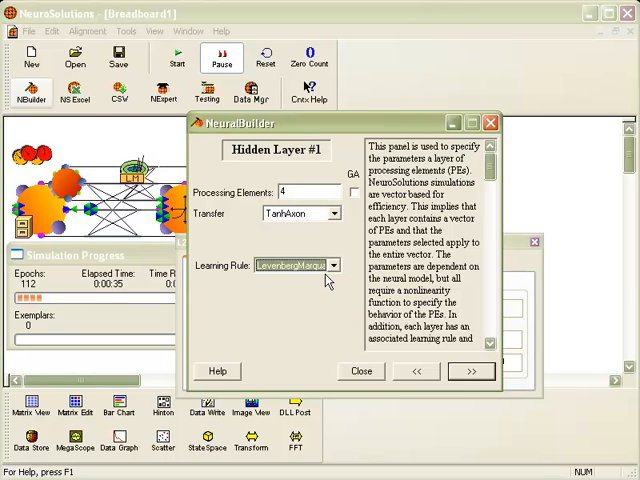
{"action": "left_click", "coordinate": [470, 372]}
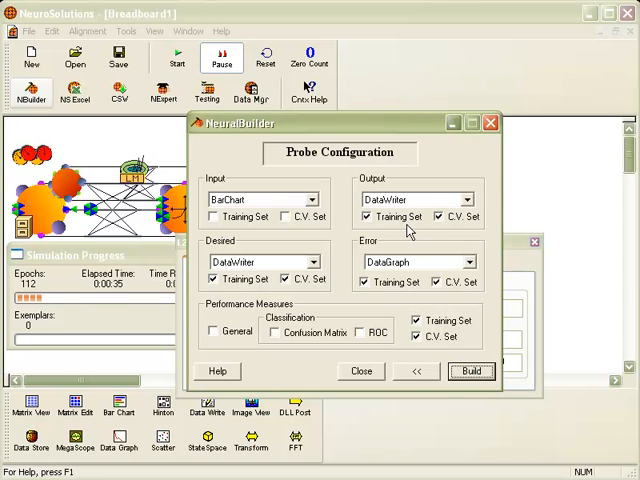
{"action": "mouse_move", "coordinate": [470, 372]}
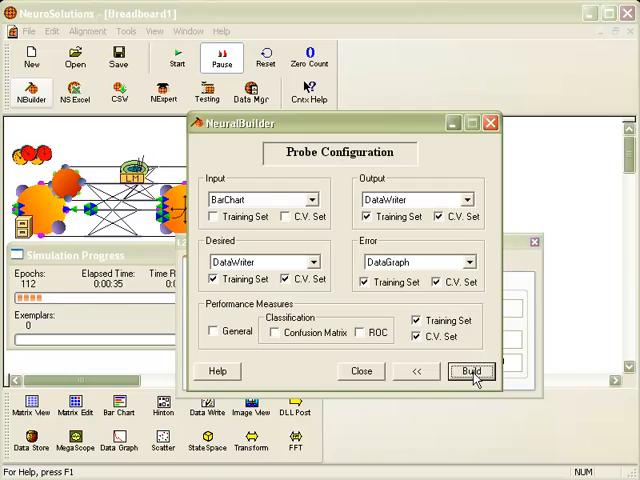
Build Breadboard2, view the input axon's activity in a Matrix Viewer, then close the viewers
{"action": "left_click", "coordinate": [470, 372]}
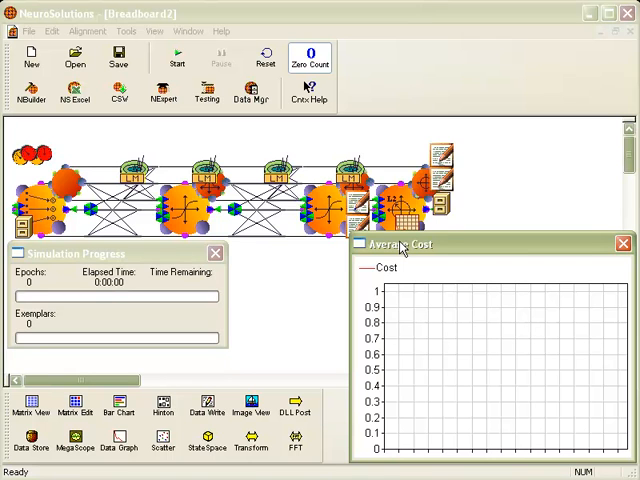
{"action": "mouse_move", "coordinate": [296, 256]}
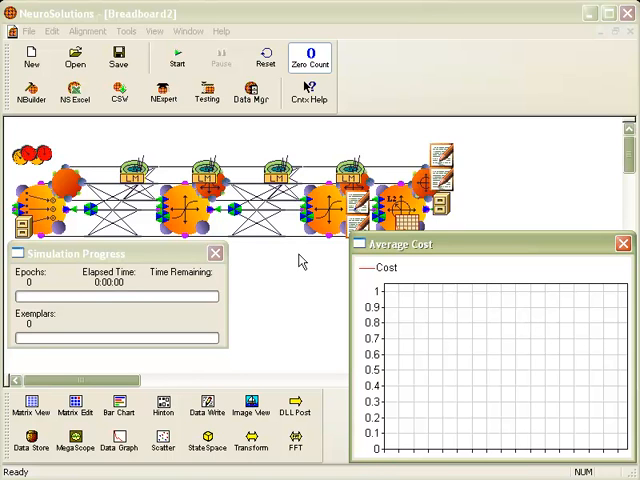
{"action": "mouse_move", "coordinate": [296, 272]}
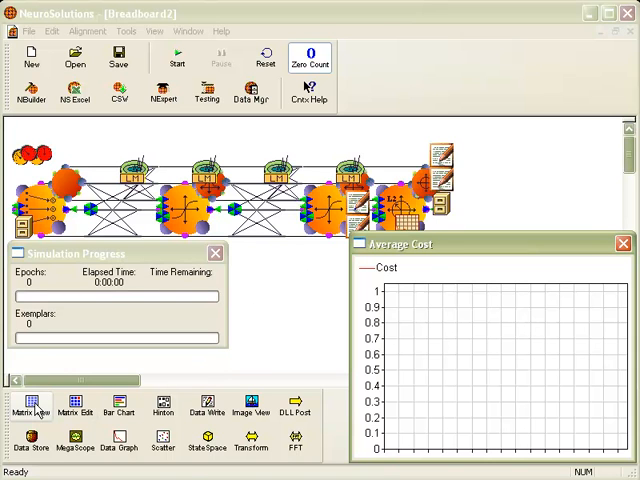
{"action": "left_click", "coordinate": [32, 410]}
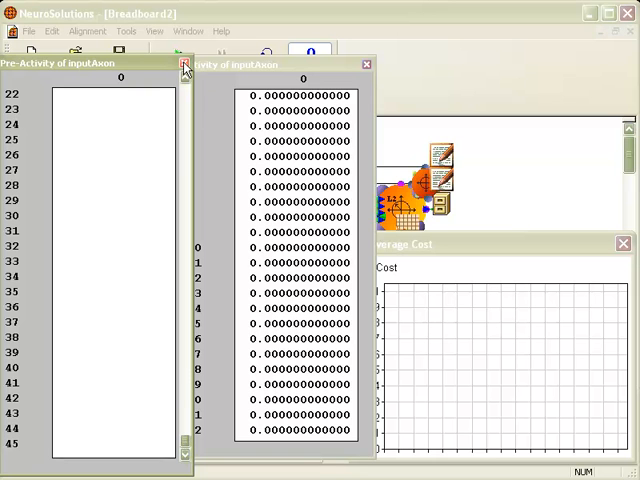
{"action": "left_click", "coordinate": [184, 64]}
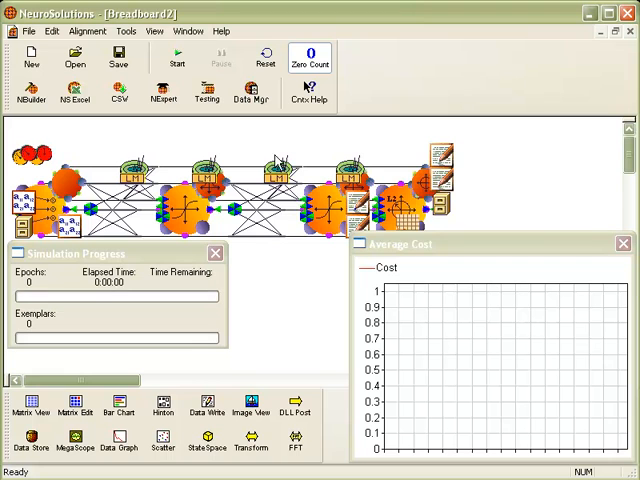
Start training Breadboard2, plotting training and cross-validation cost curves
{"action": "left_click", "coordinate": [176, 56]}
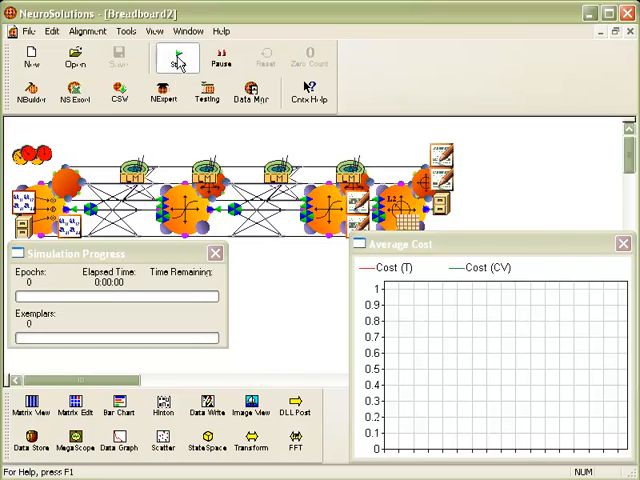
{"action": "left_click", "coordinate": [176, 56]}
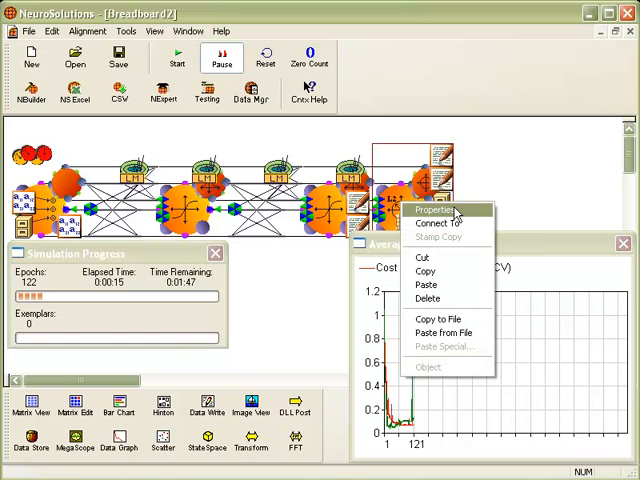
Read Breadboard2's saved error of about 0.0423 and compare with Breadboard1's 0.0477 via the Window menu
{"action": "left_click", "coordinate": [428, 210]}
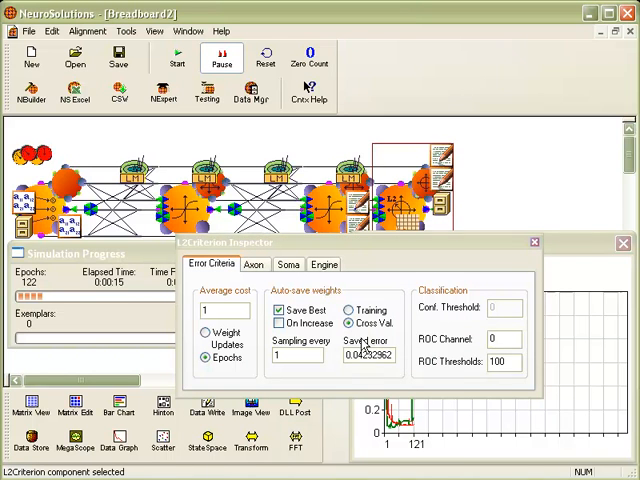
{"action": "mouse_move", "coordinate": [356, 382]}
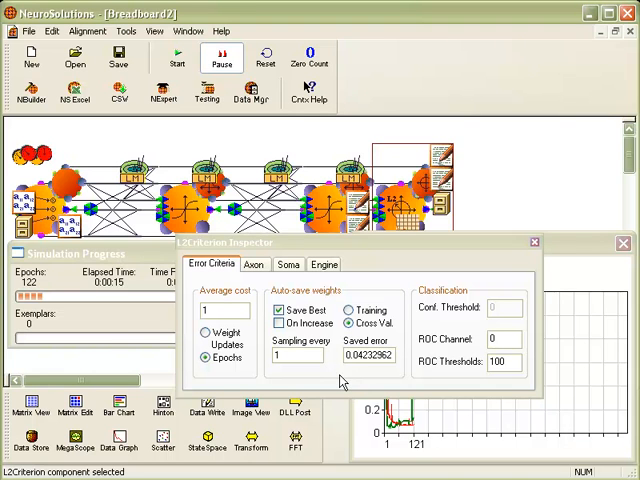
{"action": "mouse_move", "coordinate": [336, 384]}
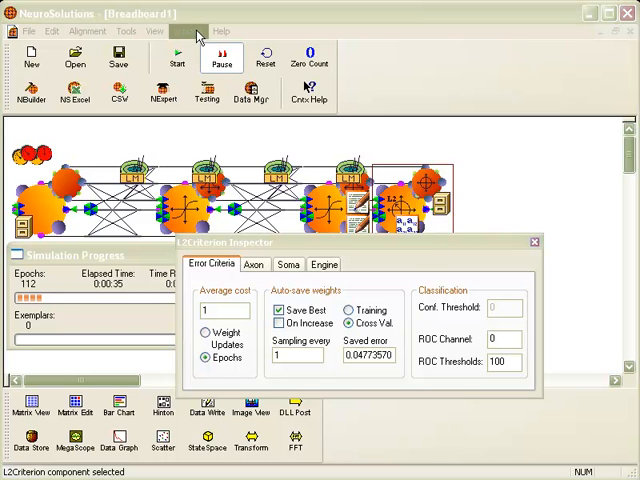
{"action": "left_click", "coordinate": [188, 32]}
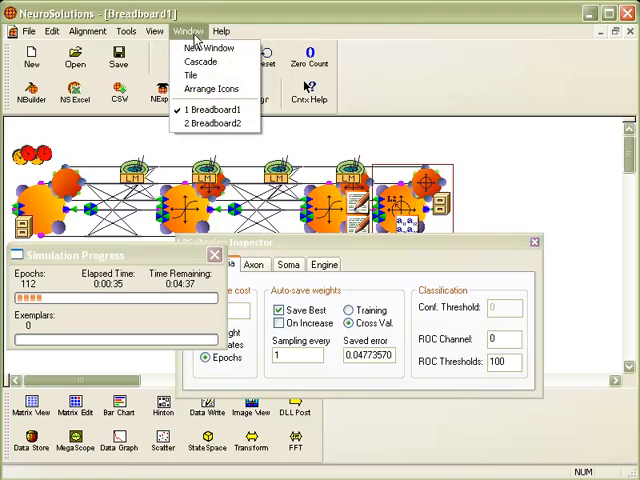
{"action": "left_click", "coordinate": [214, 122]}
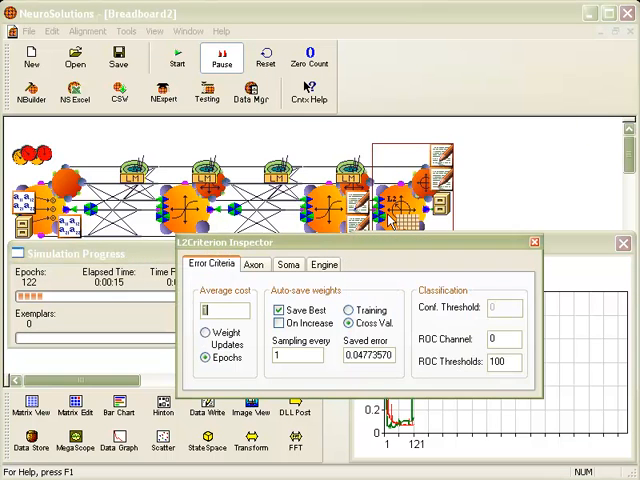